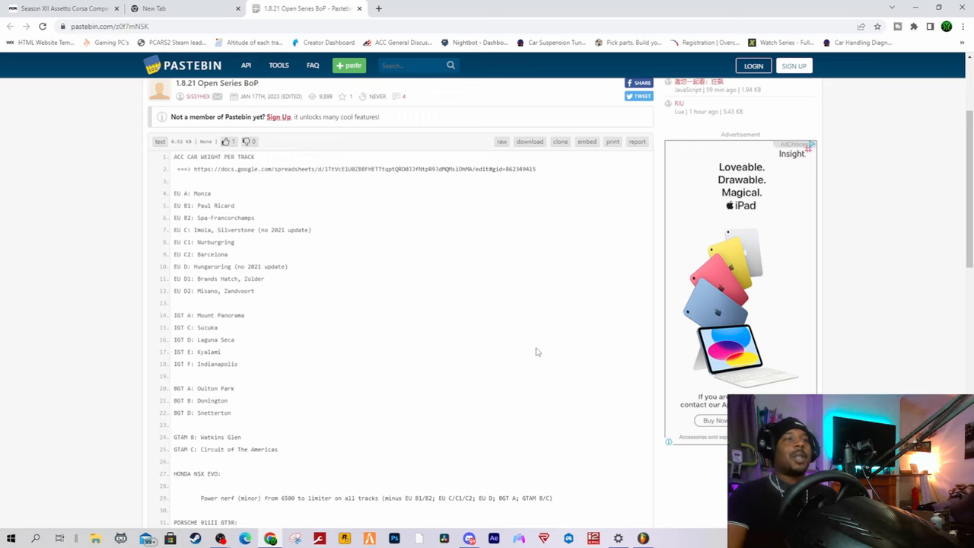
scroll("down", 3)
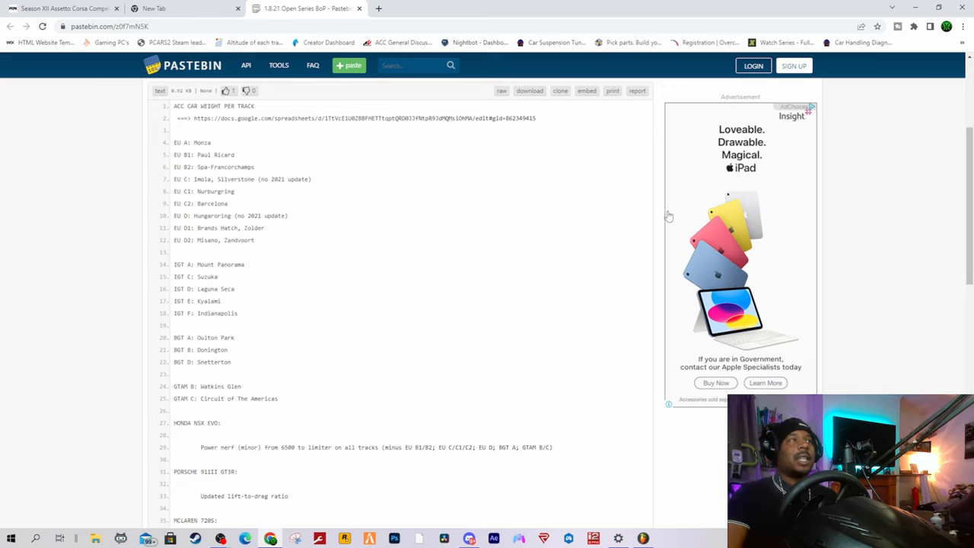
mouse_move(189, 227)
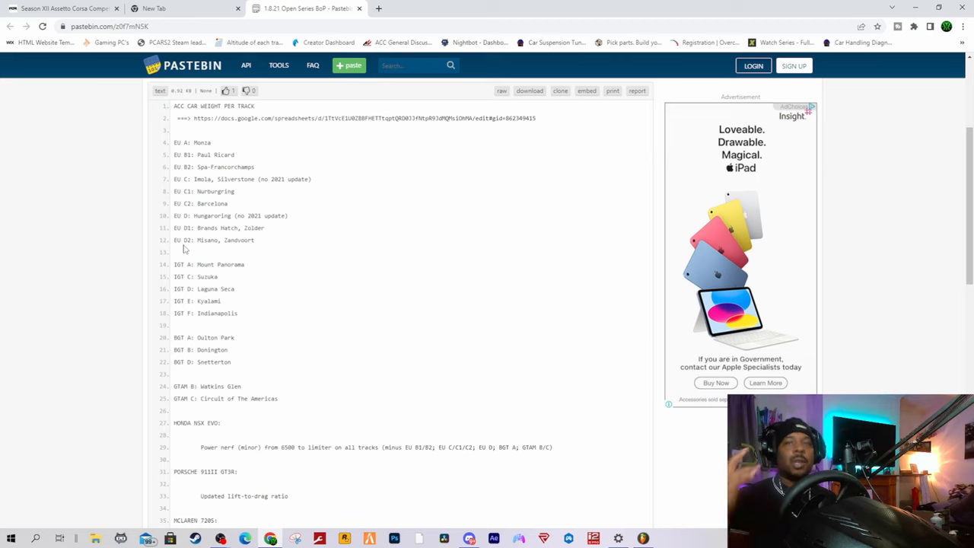
scroll("down", 3)
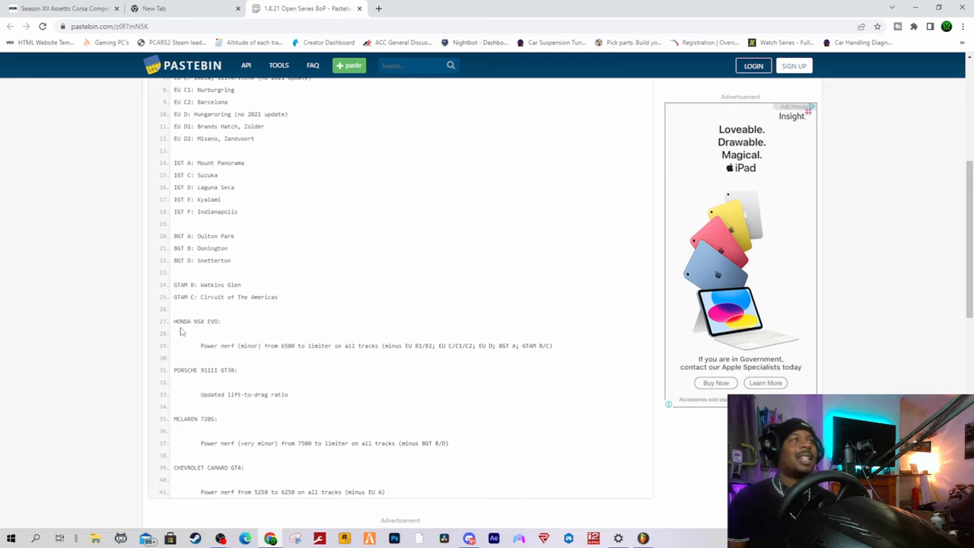
mouse_move(220, 349)
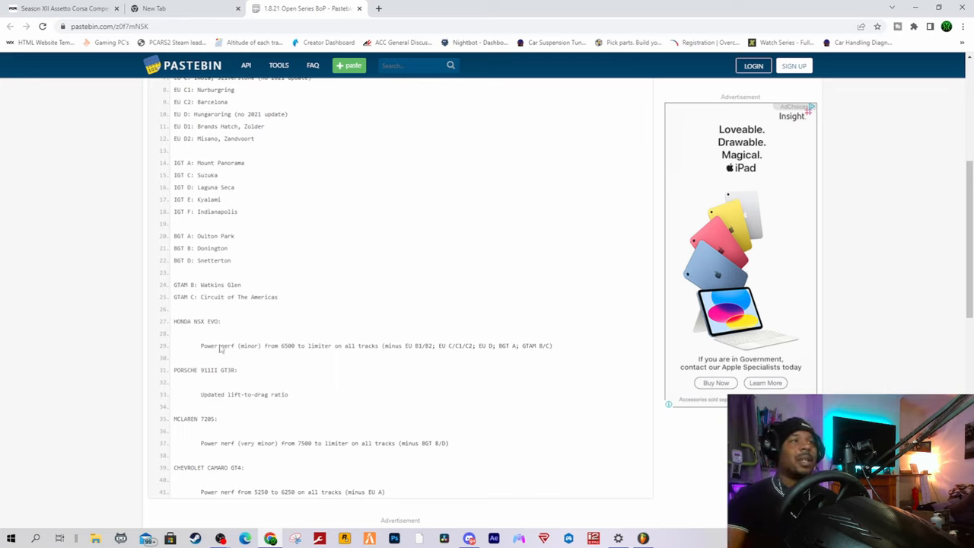
mouse_move(422, 355)
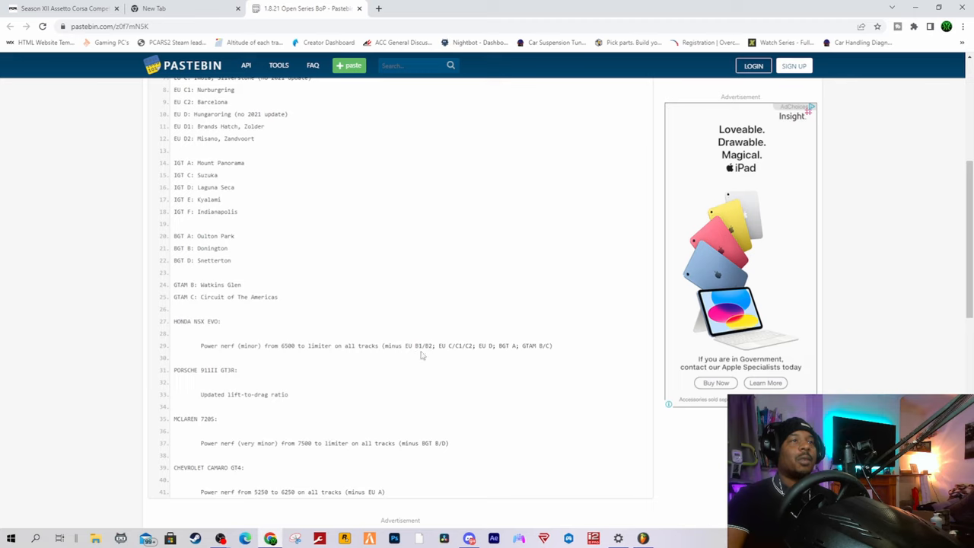
mouse_move(473, 348)
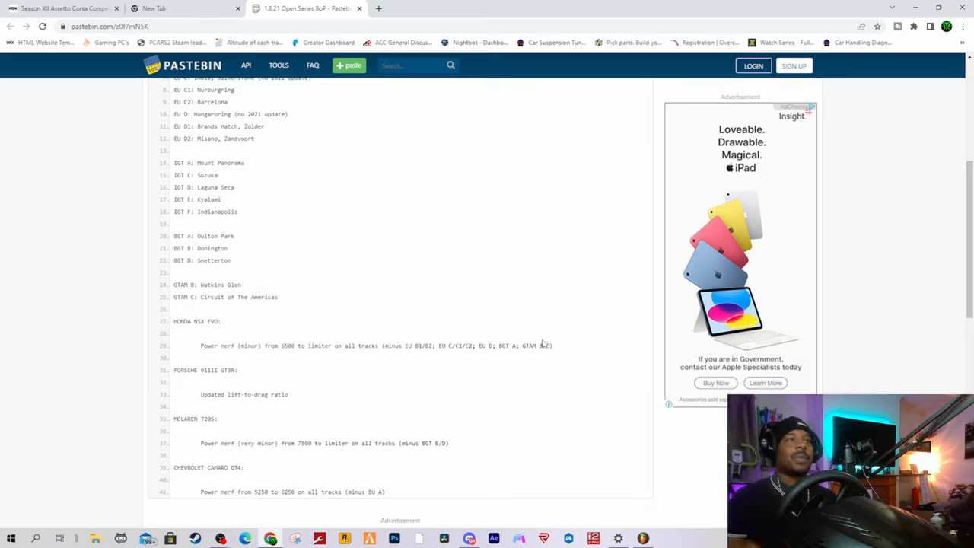
mouse_move(386, 375)
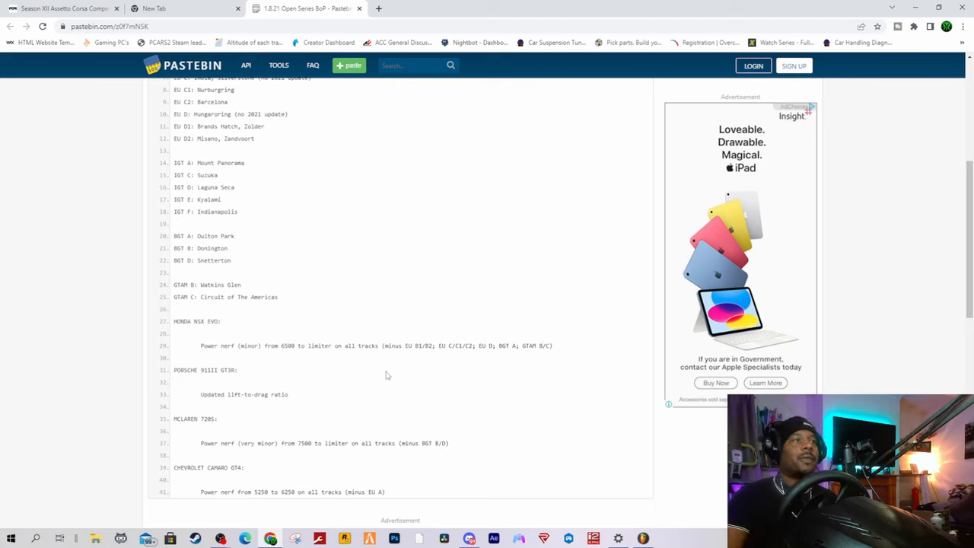
mouse_move(404, 356)
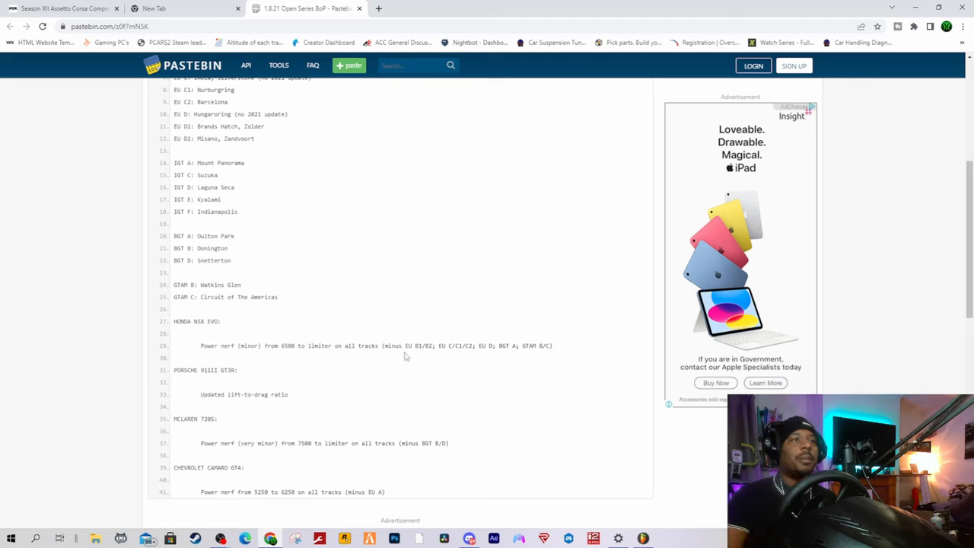
scroll("down", 3)
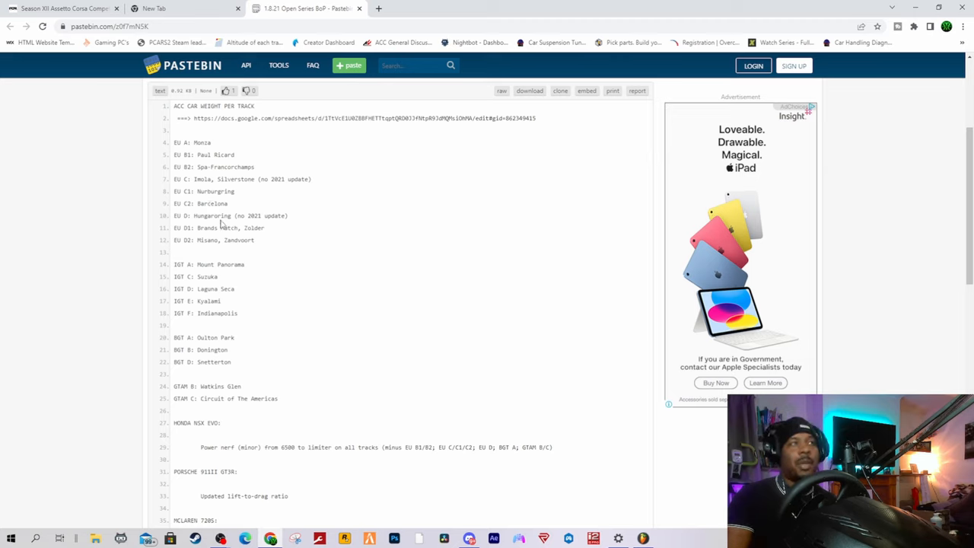
mouse_move(222, 224)
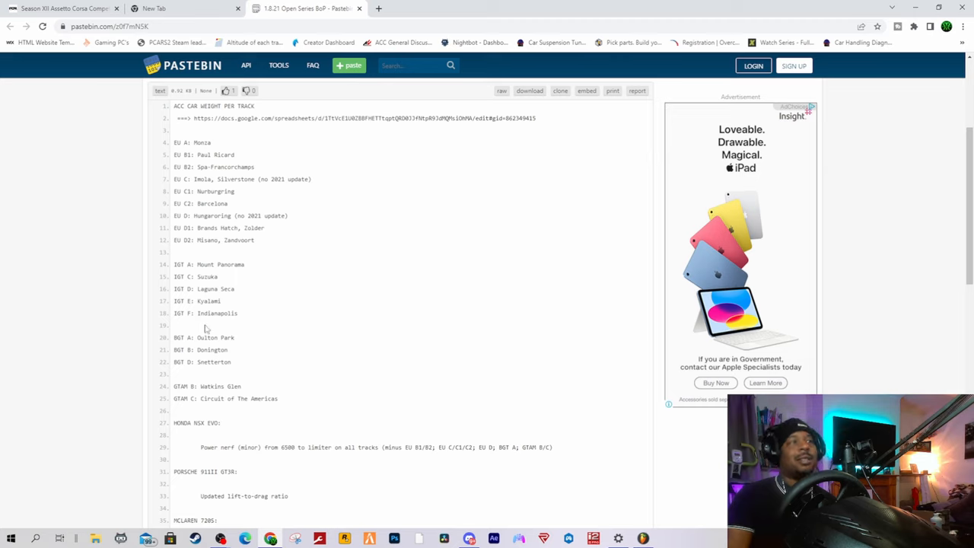
mouse_move(221, 337)
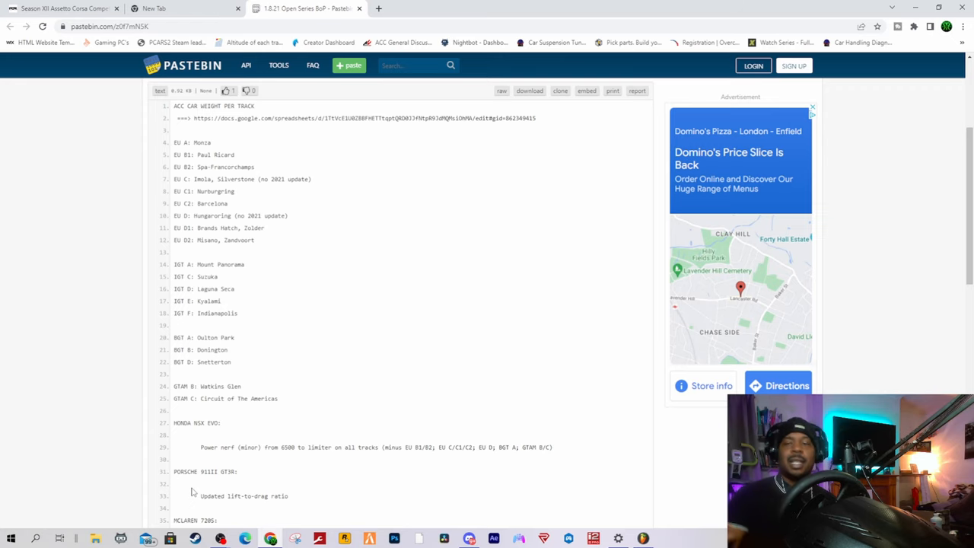
scroll("down", 3)
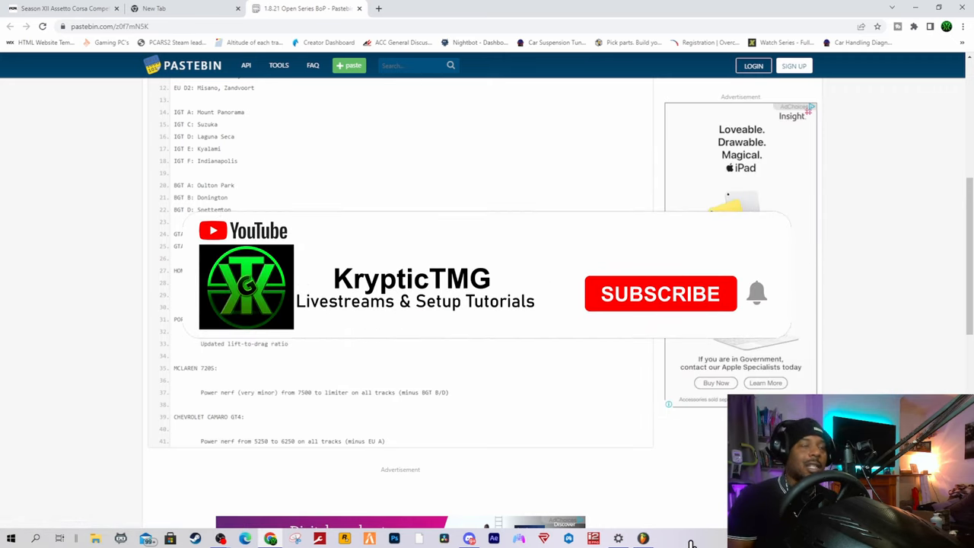
left_click(660, 293)
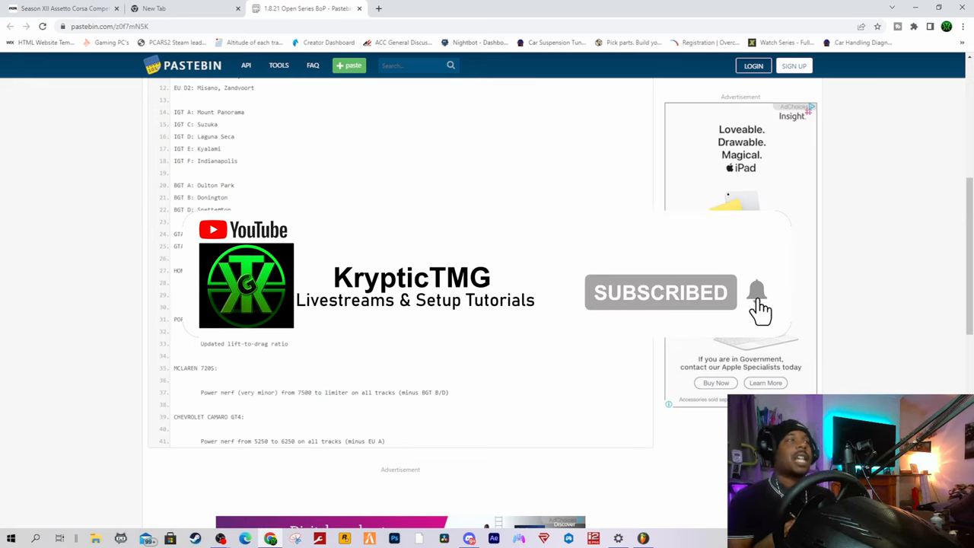